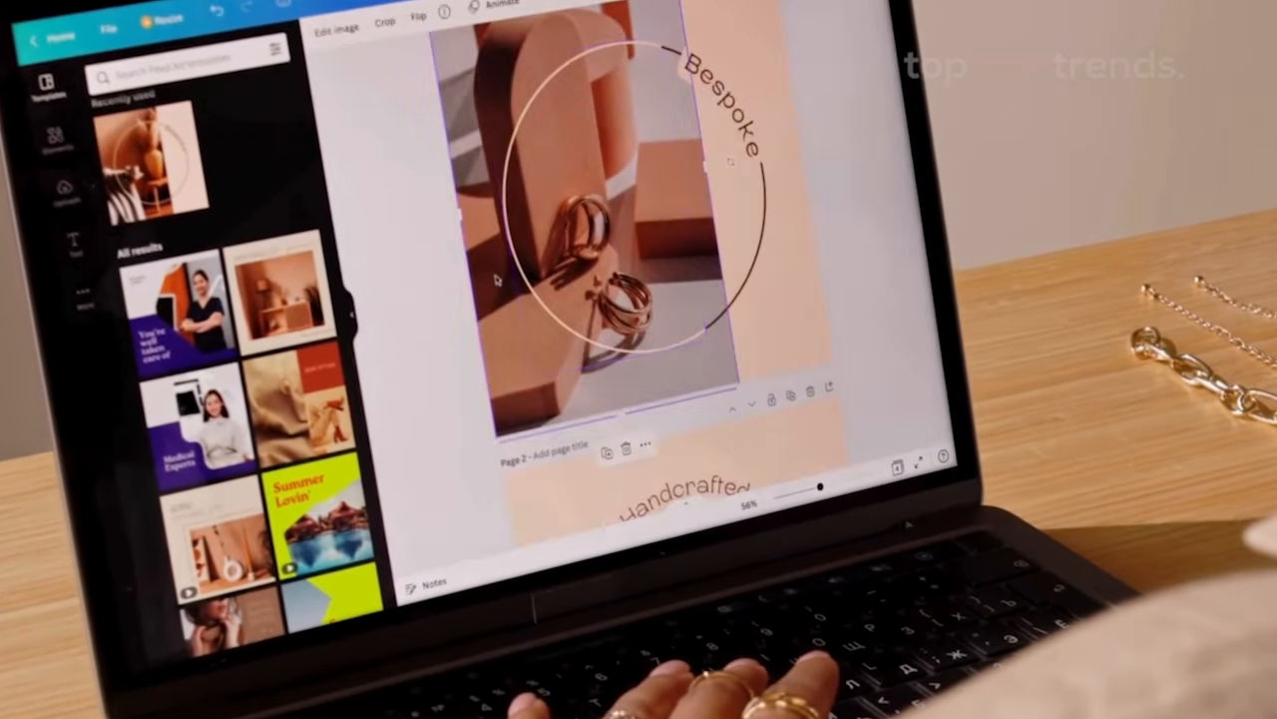
{"action": "left_click", "coordinate": [383, 22]}
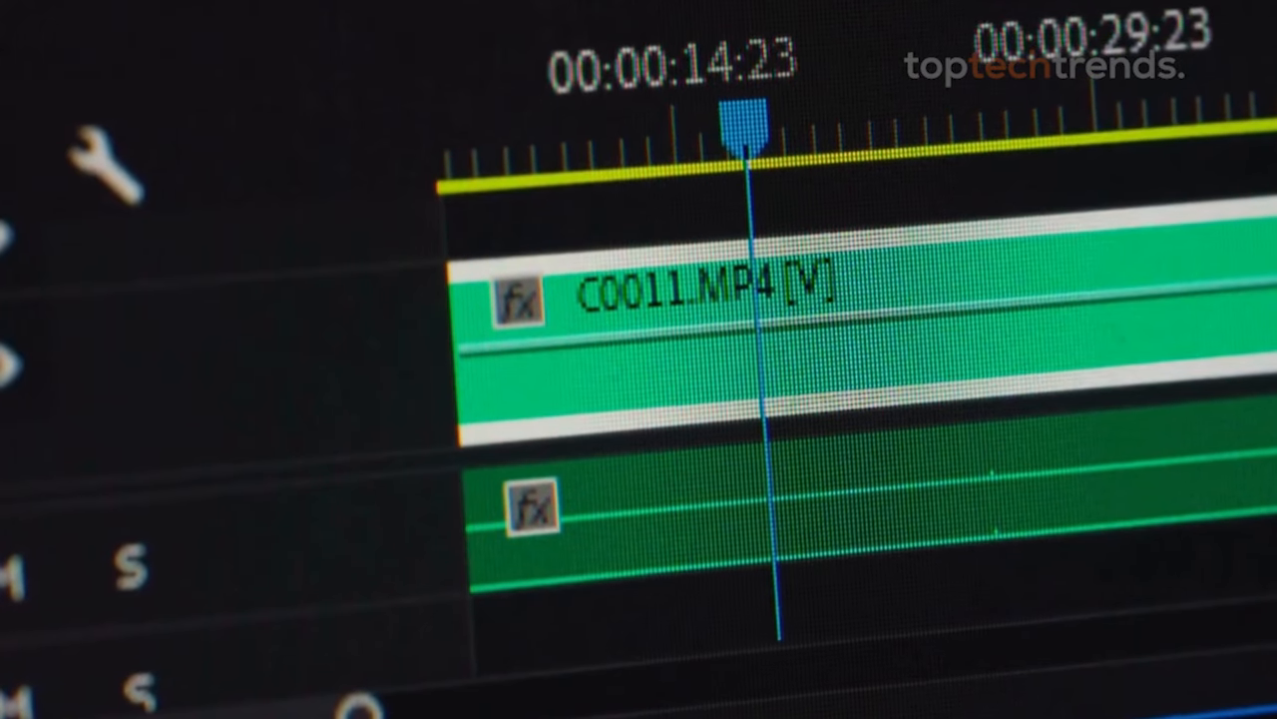
{"action": "left_click_drag", "start_coordinate": [743, 120], "coordinate": [898, 110]}
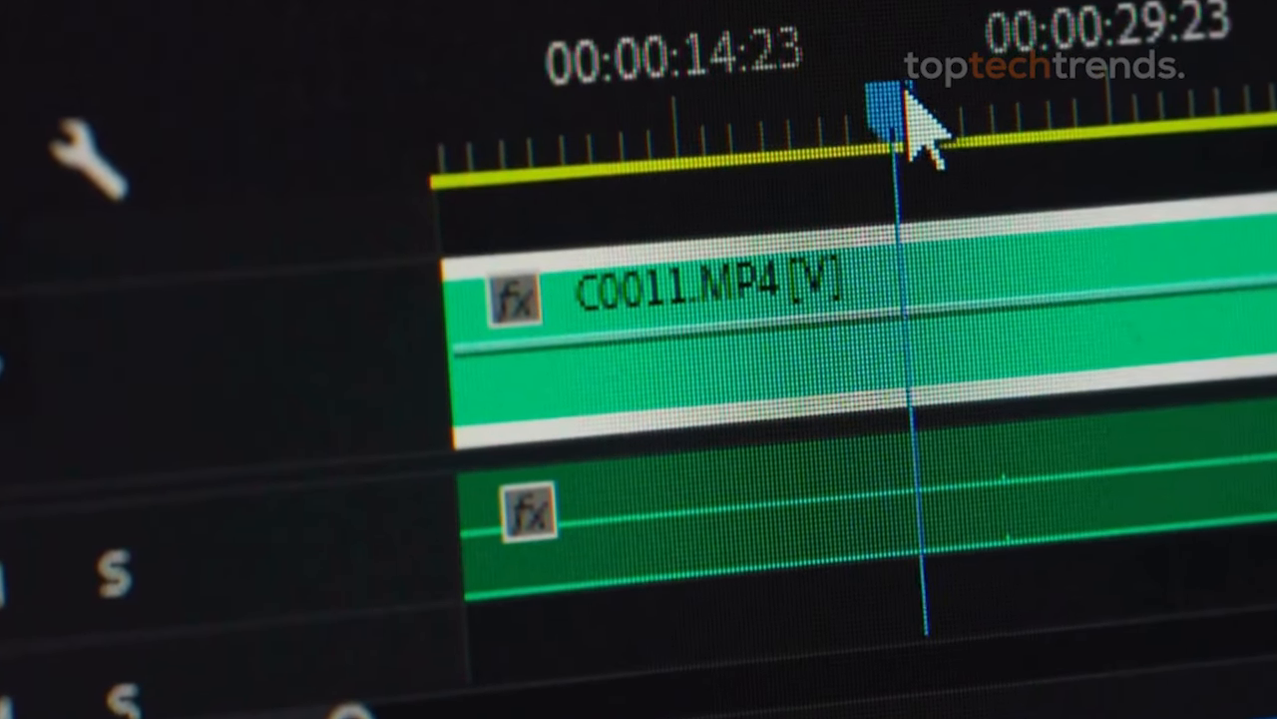